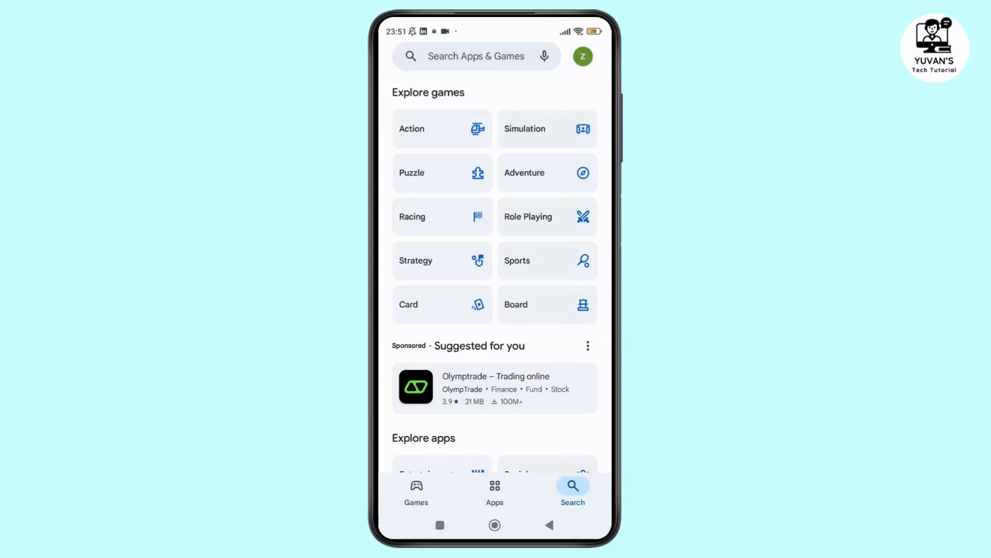
# Bring up Play Store search with recent searches listed.
pyautogui.click(475, 56)
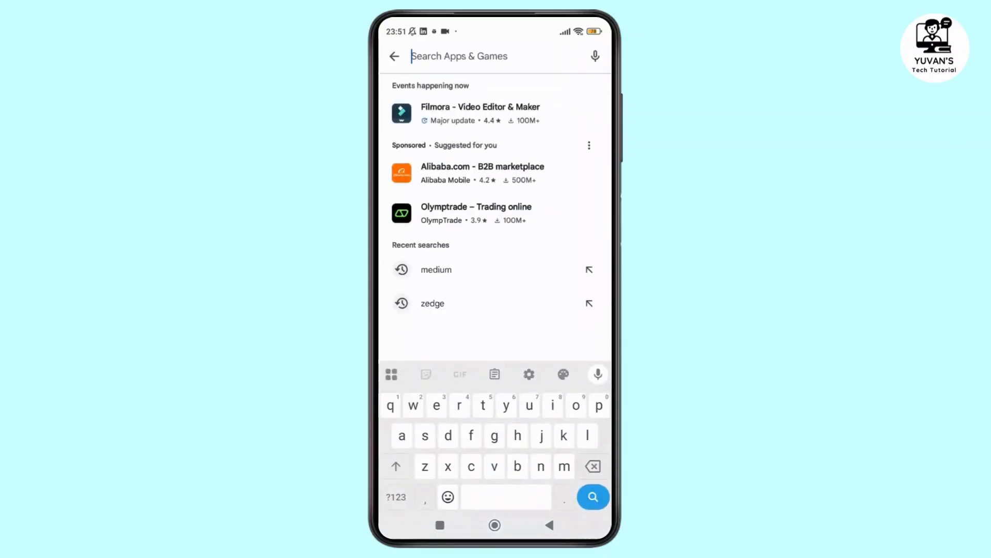
# Use the recent search 'zedge' to reach the Zedge Wallpapers & Ringtones listing.
pyautogui.click(432, 302)
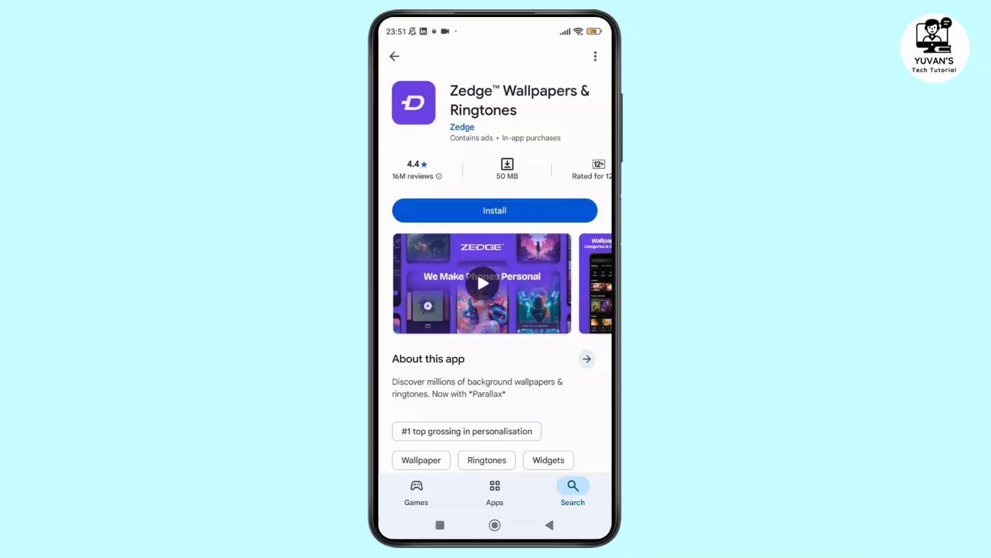
# Install Zedge Wallpapers & Ringtones, pass the security scan, and launch it.
pyautogui.click(495, 210)
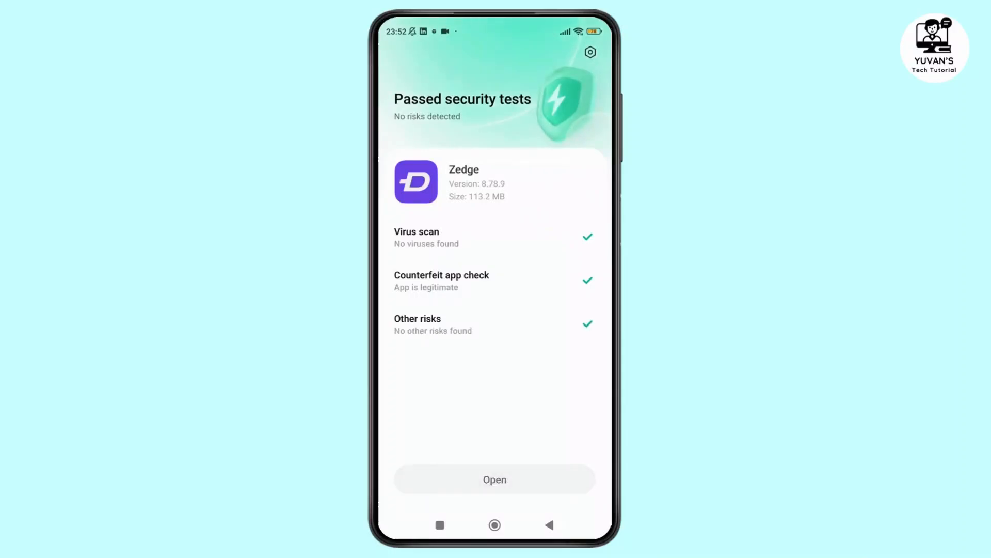
pyautogui.click(495, 478)
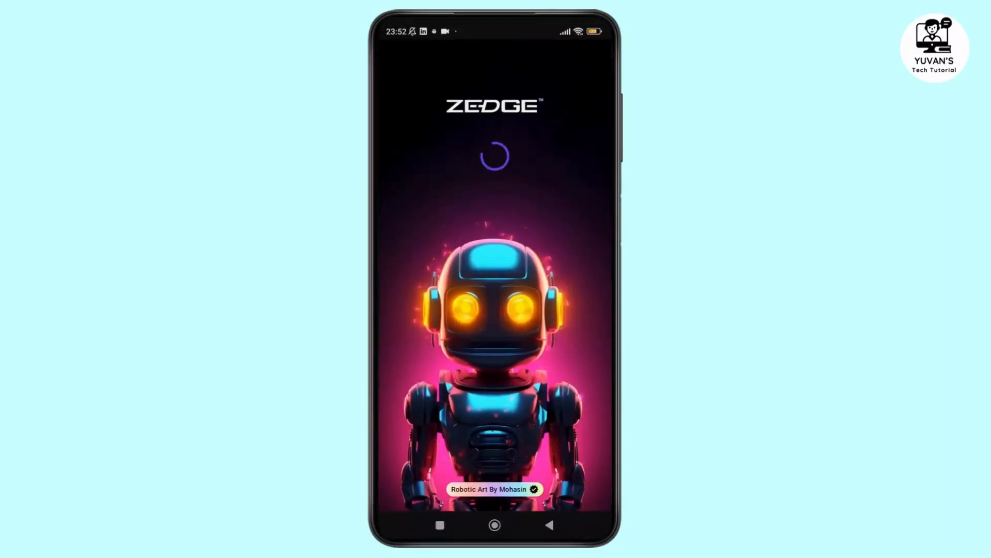